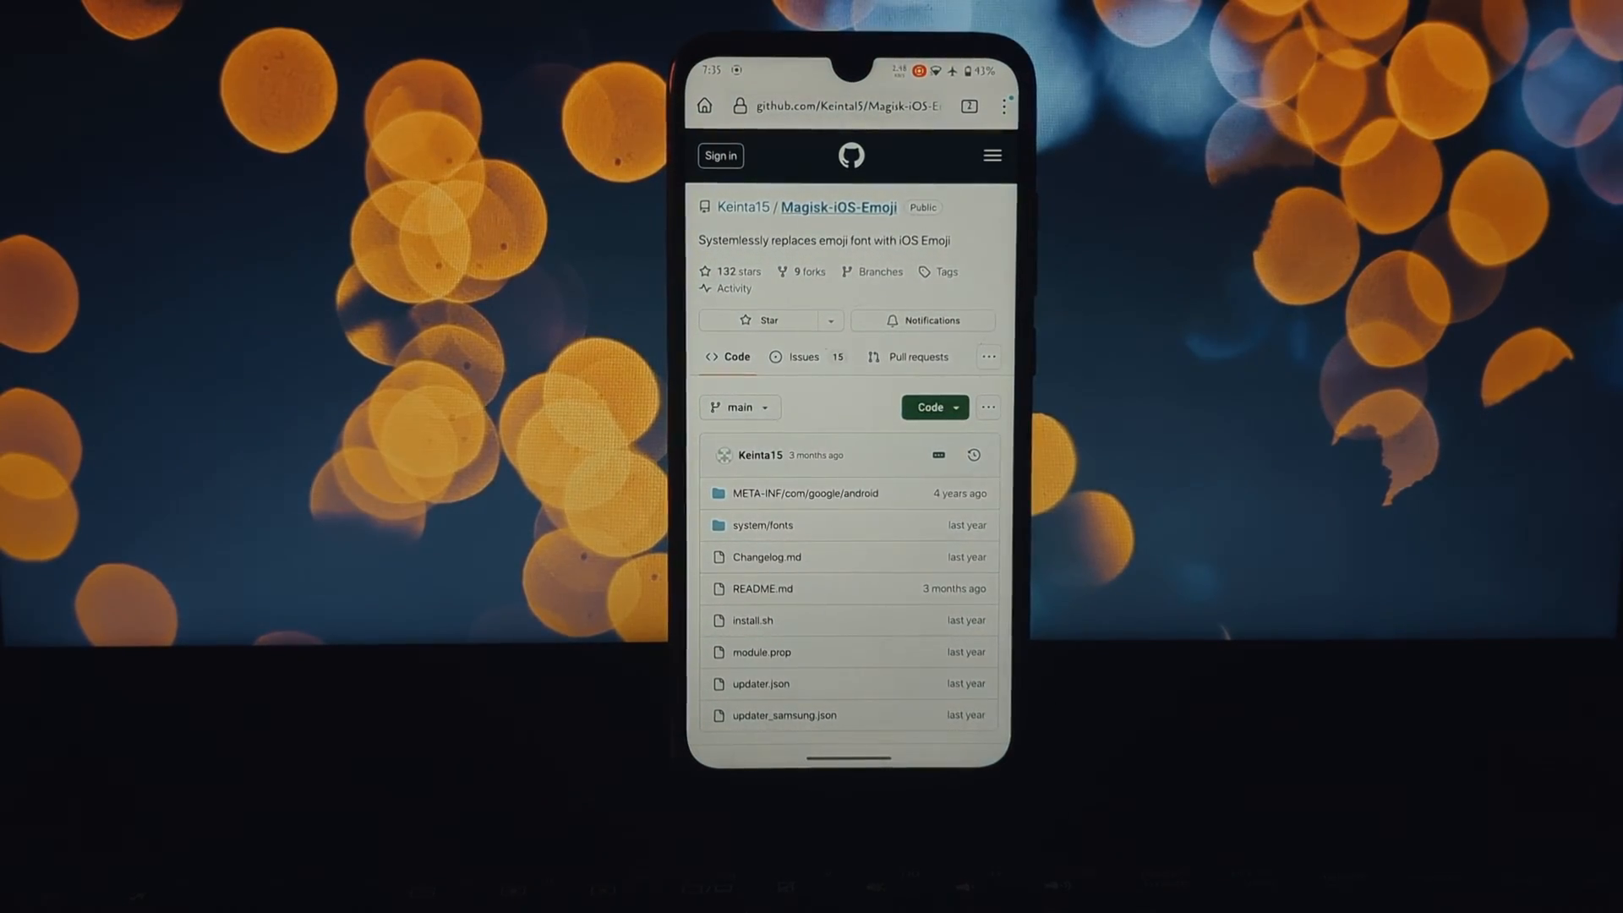
# - Browse the Magisk-iOS-Emoji README down to Releases and view the latest v16.4 release
pyautogui.scroll(-3)
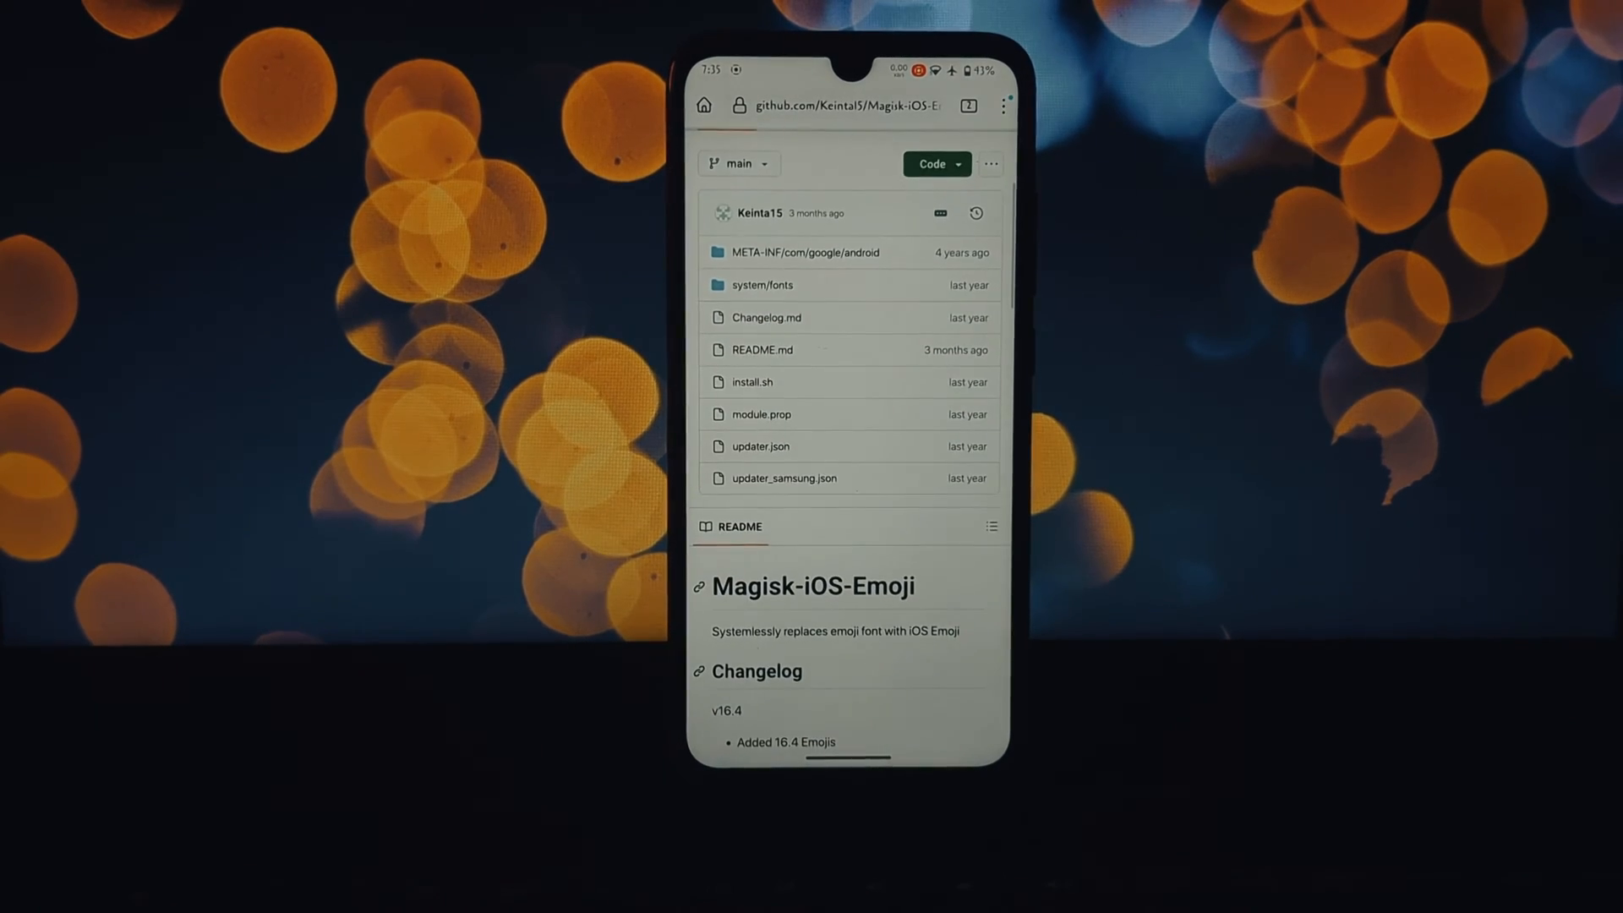
pyautogui.scroll(-3)
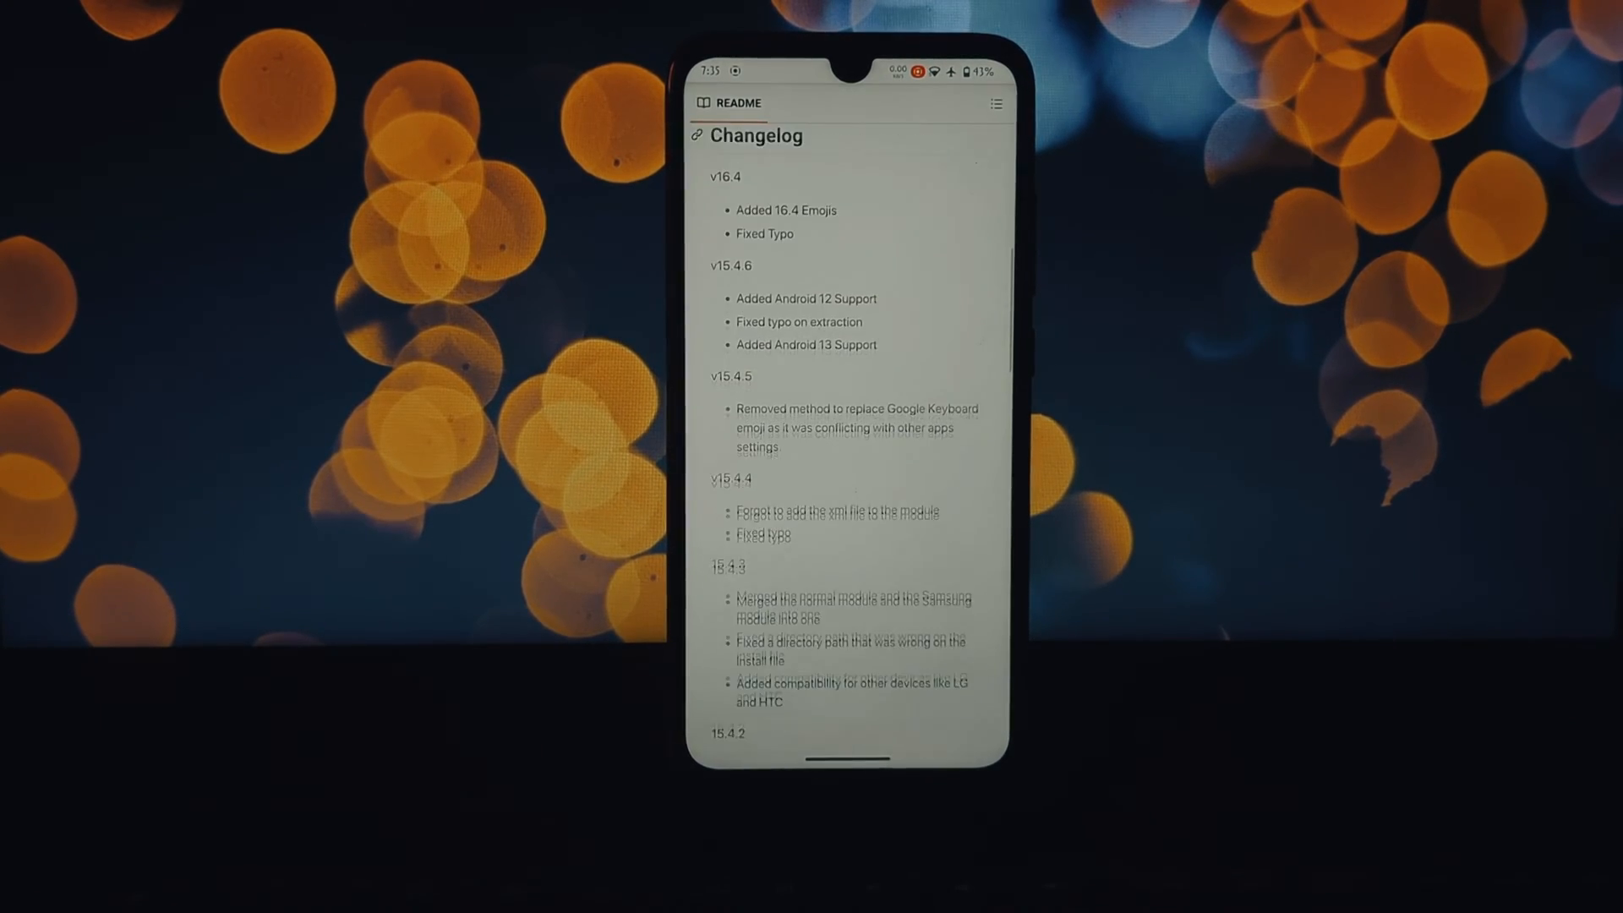
pyautogui.scroll(-3)
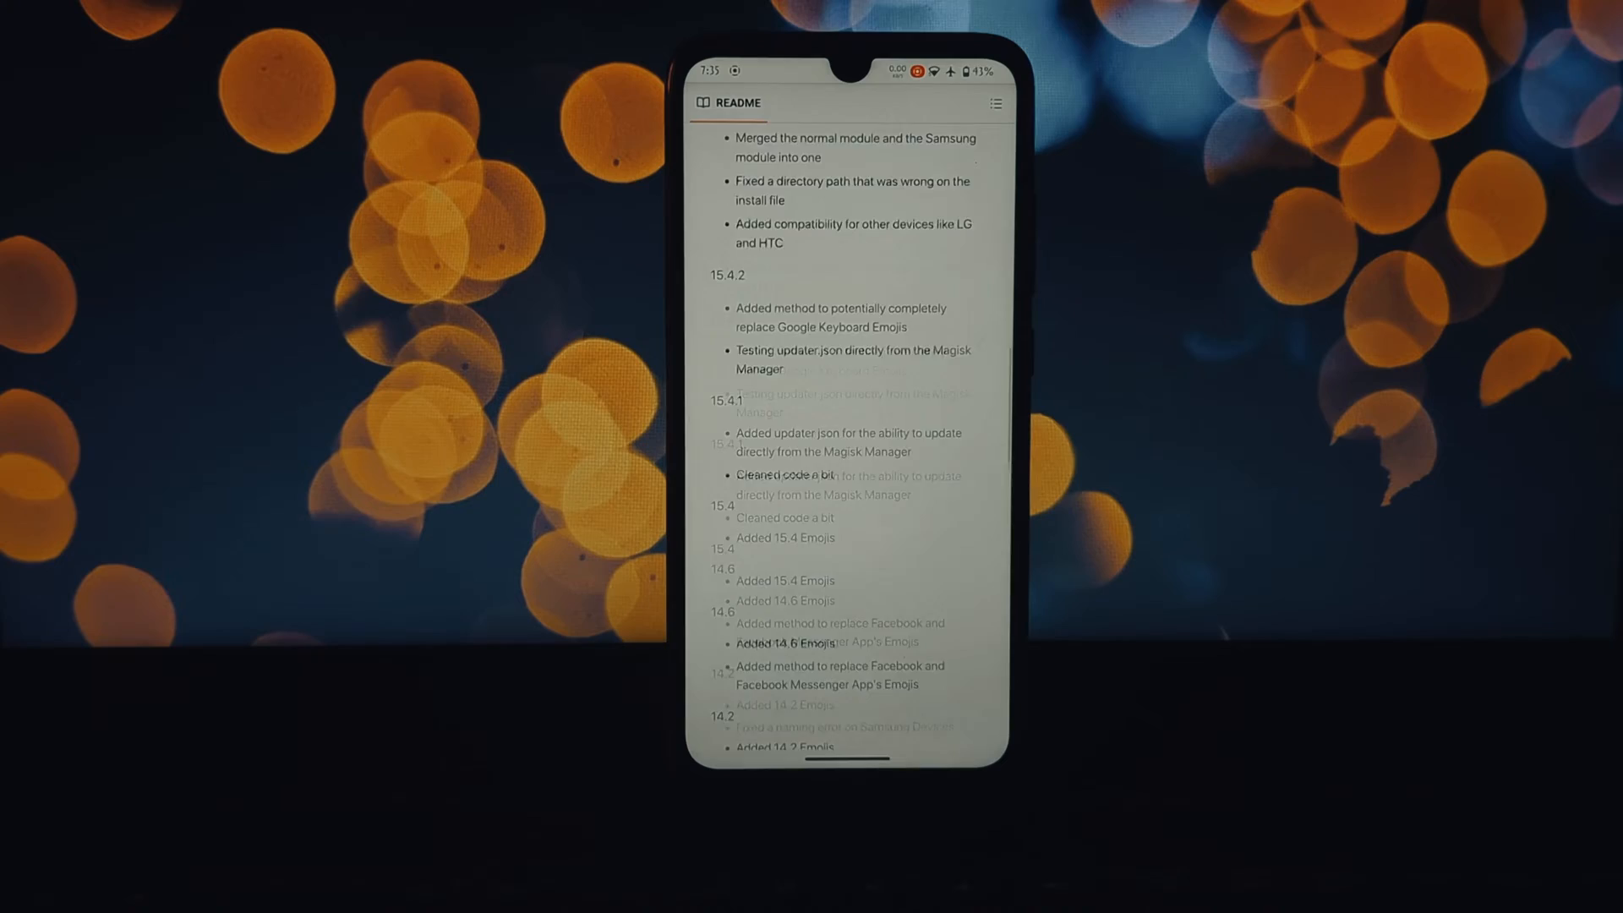
pyautogui.scroll(-3)
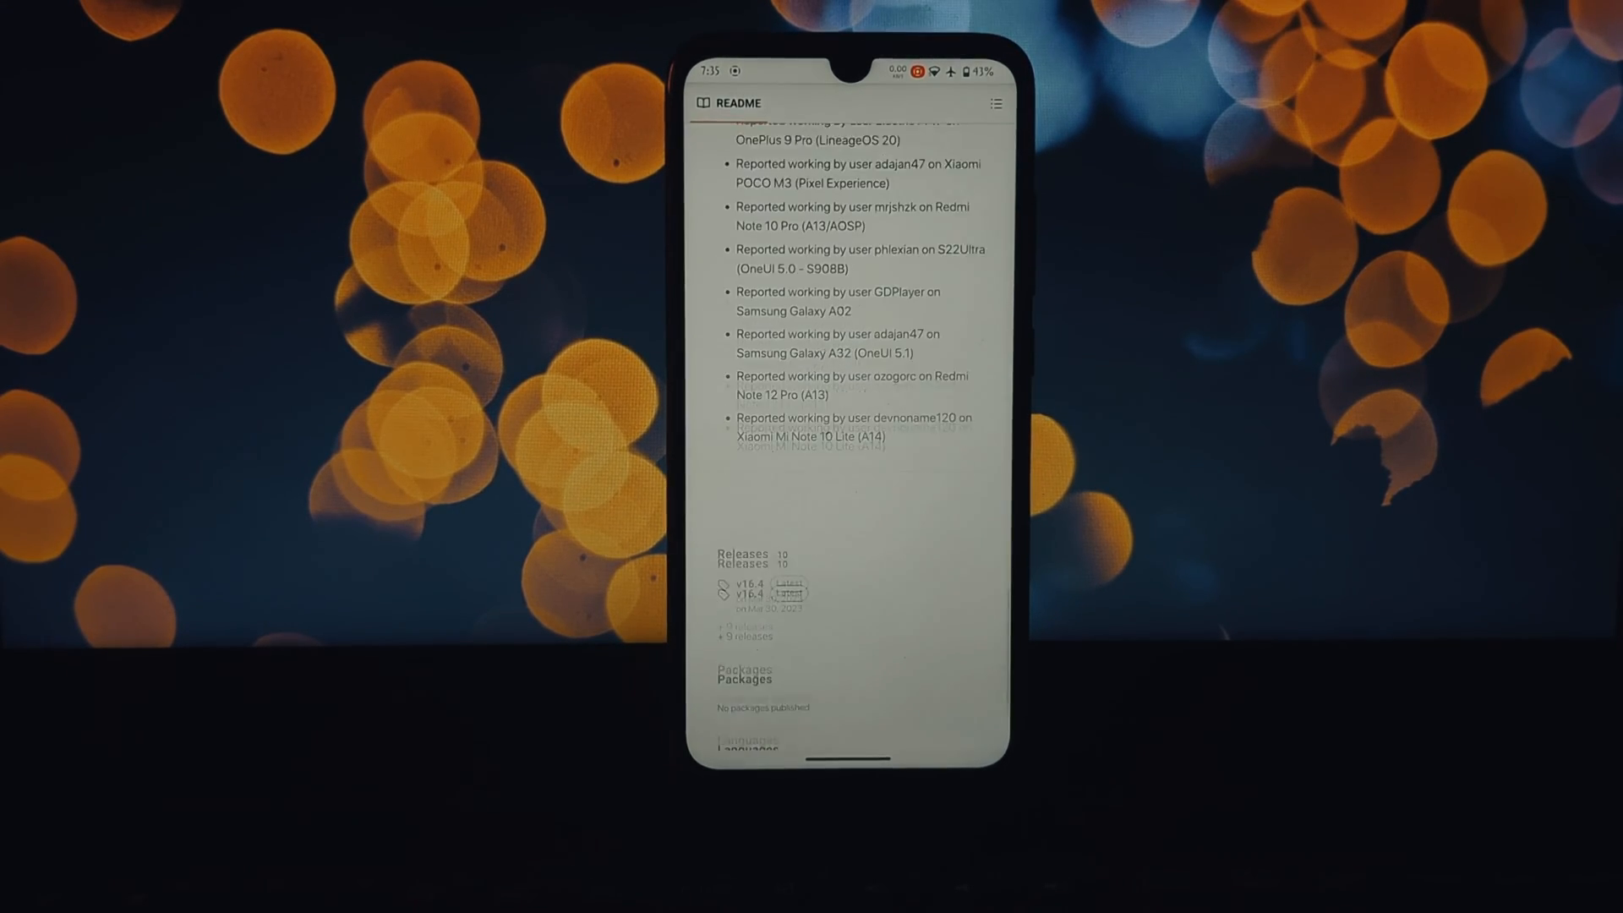
pyautogui.scroll(-3)
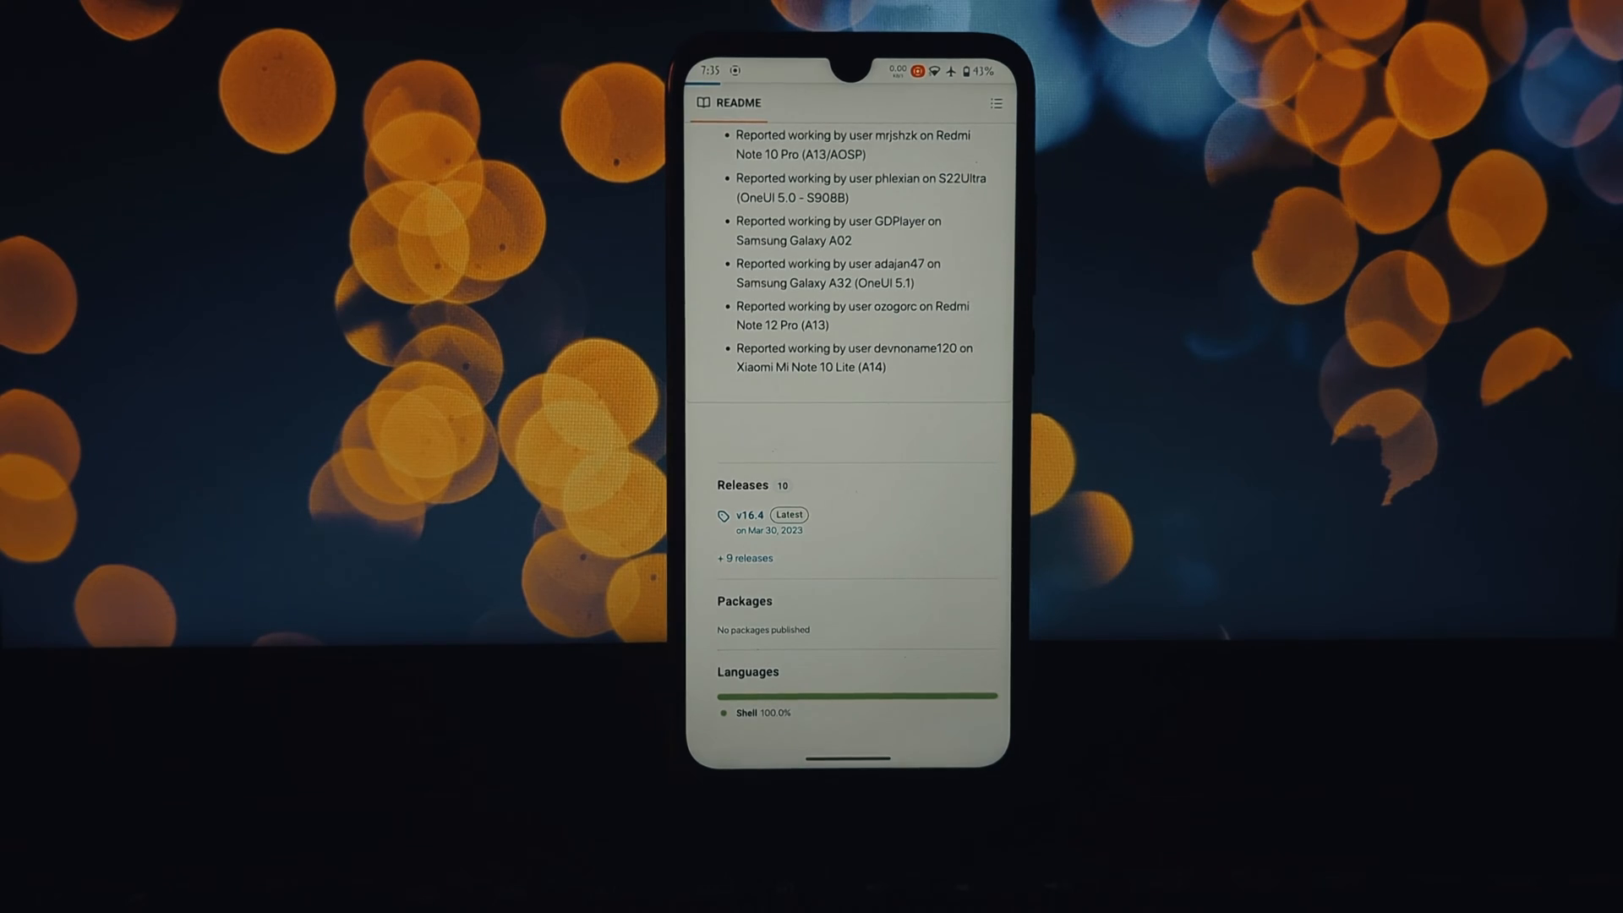
pyautogui.click(747, 515)
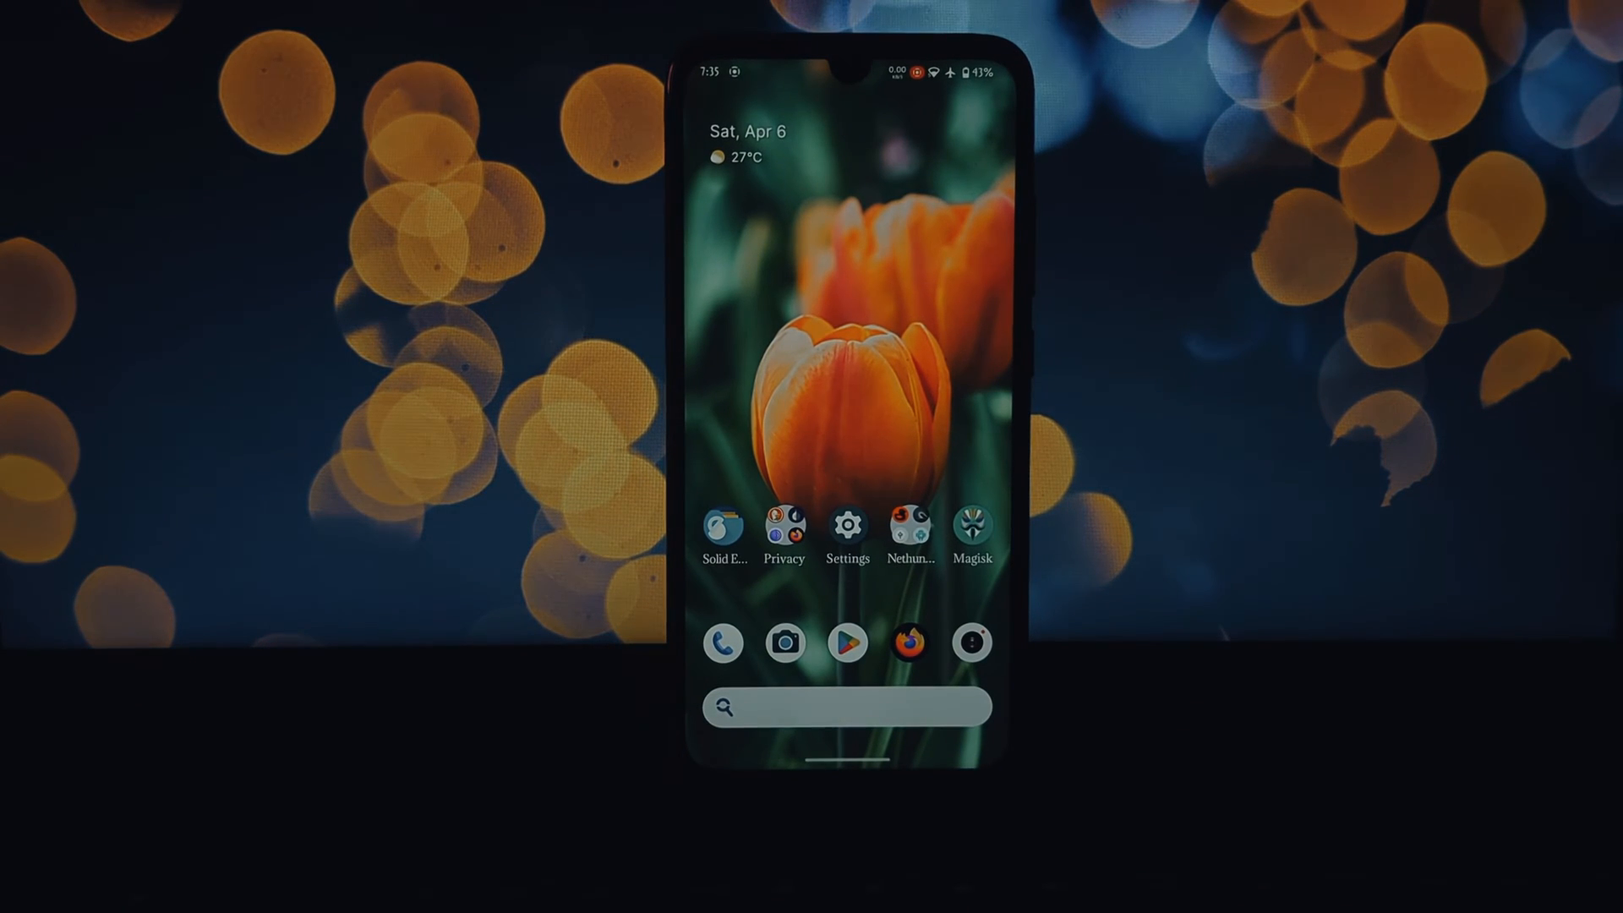
# - Launch Magisk and go to its Modules page to install a module from storage
pyautogui.click(970, 529)
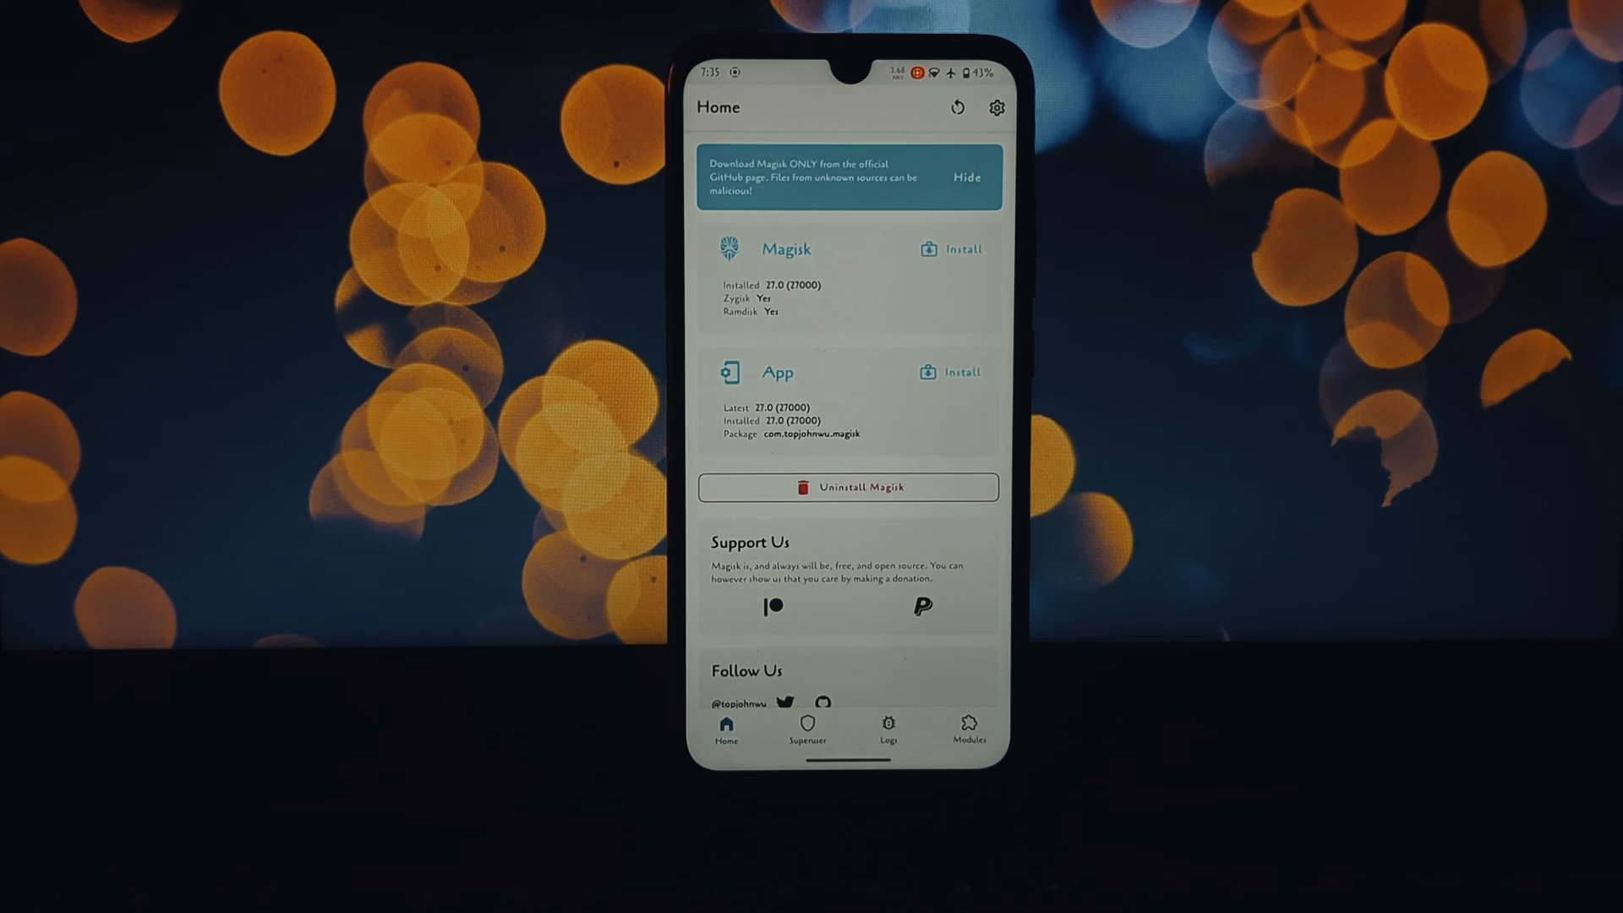
pyautogui.click(968, 727)
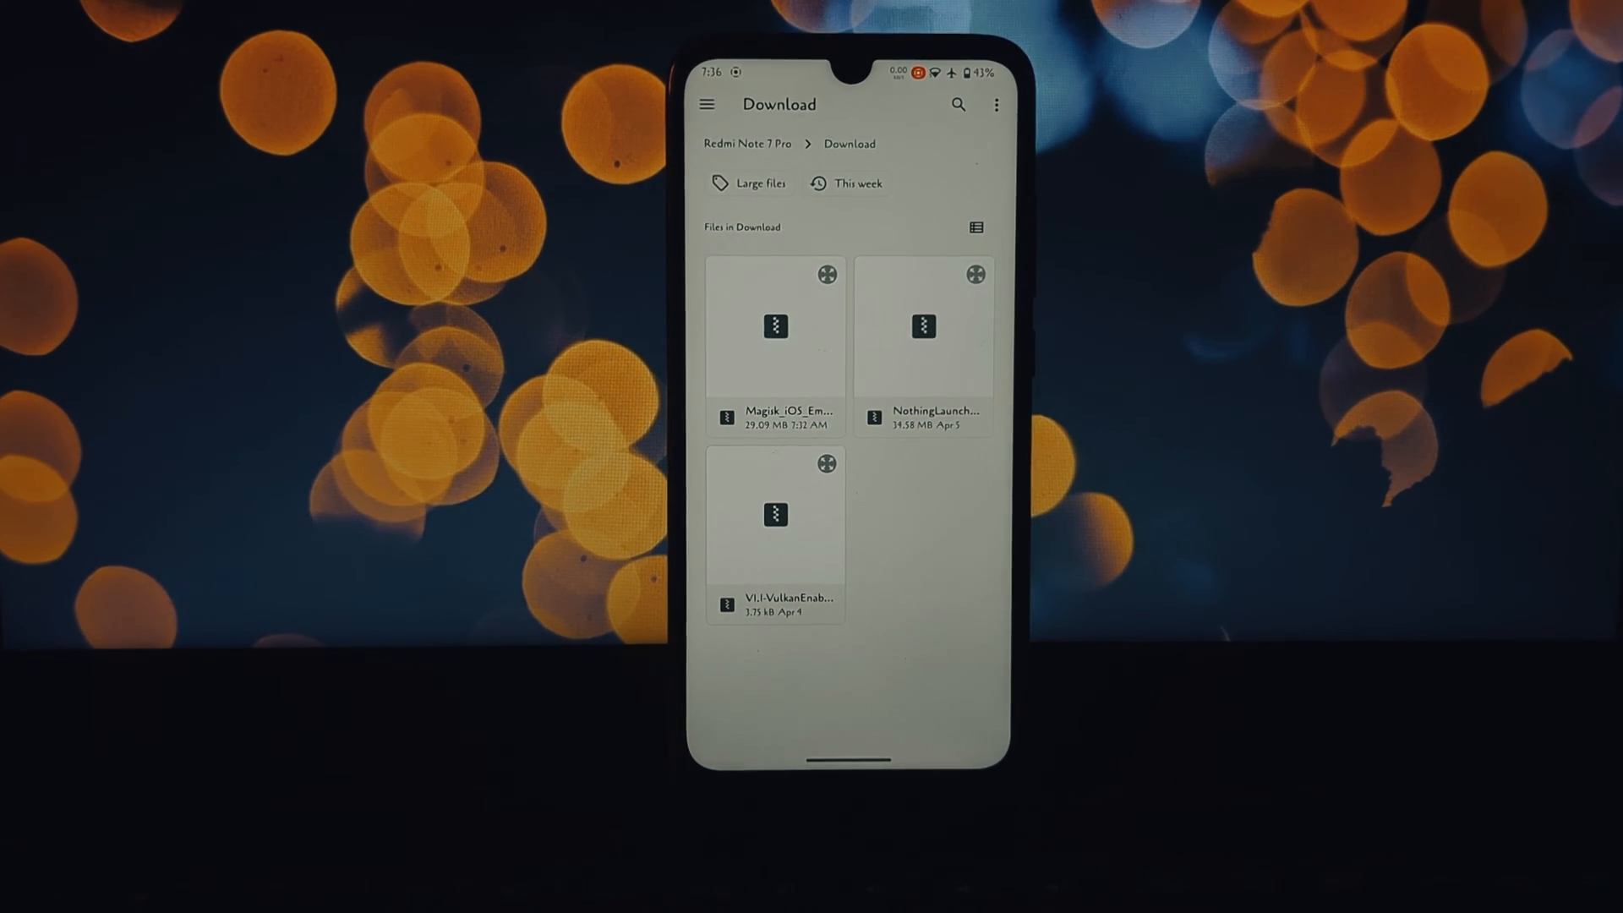
# - Install Magisk_iOS_Emoji_16.4.zip from Download, confirm it, and reboot to apply the module
pyautogui.click(776, 327)
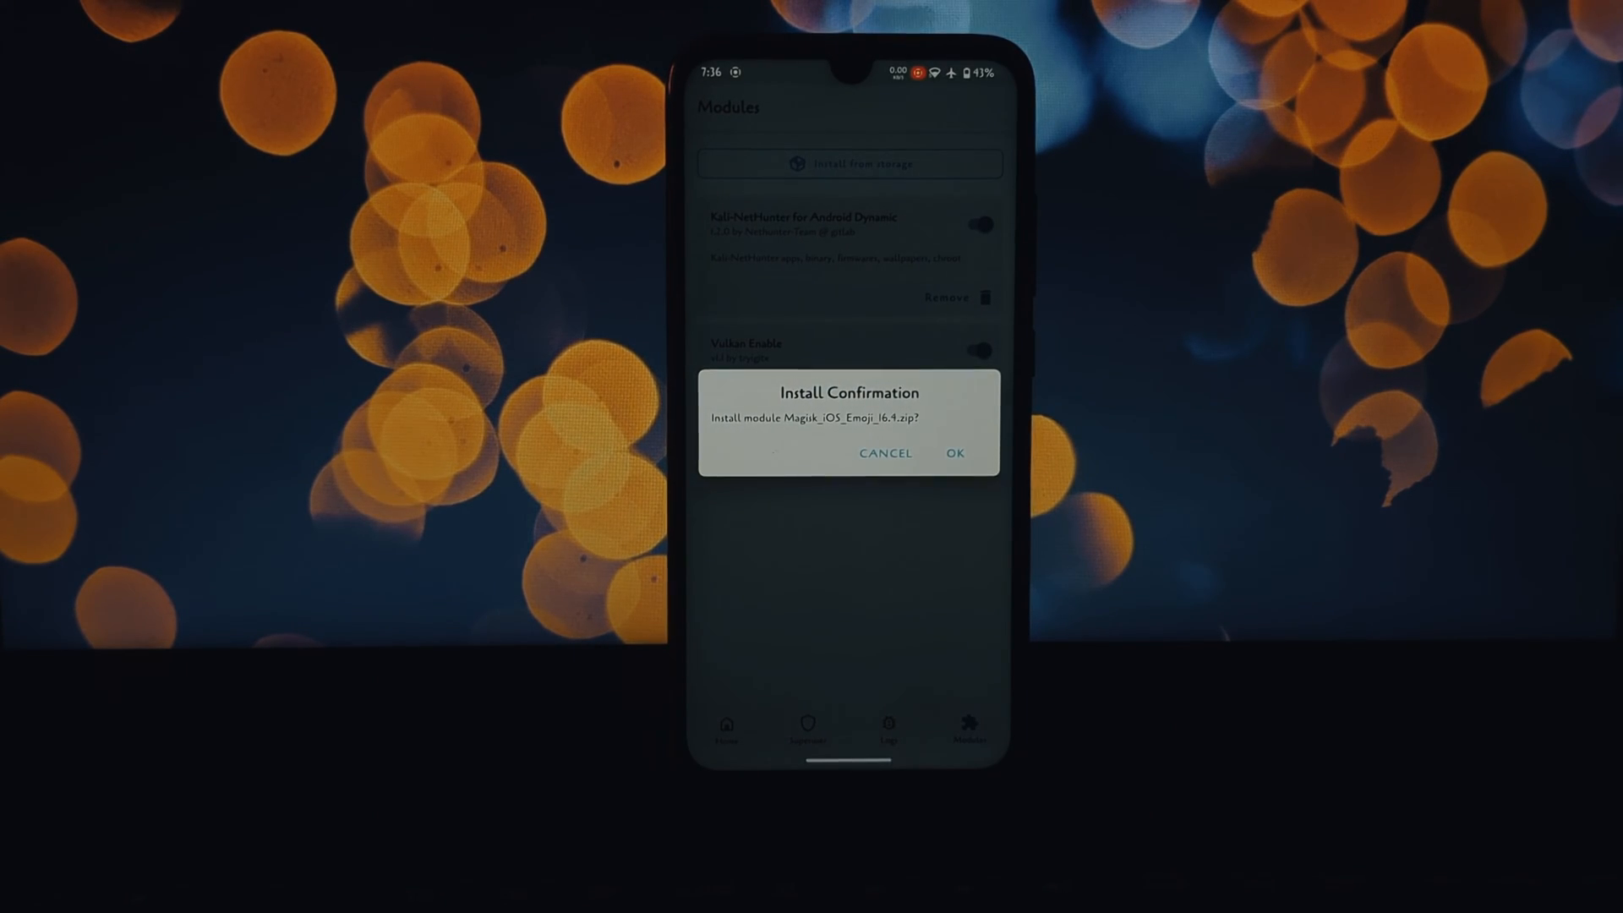
pyautogui.click(953, 453)
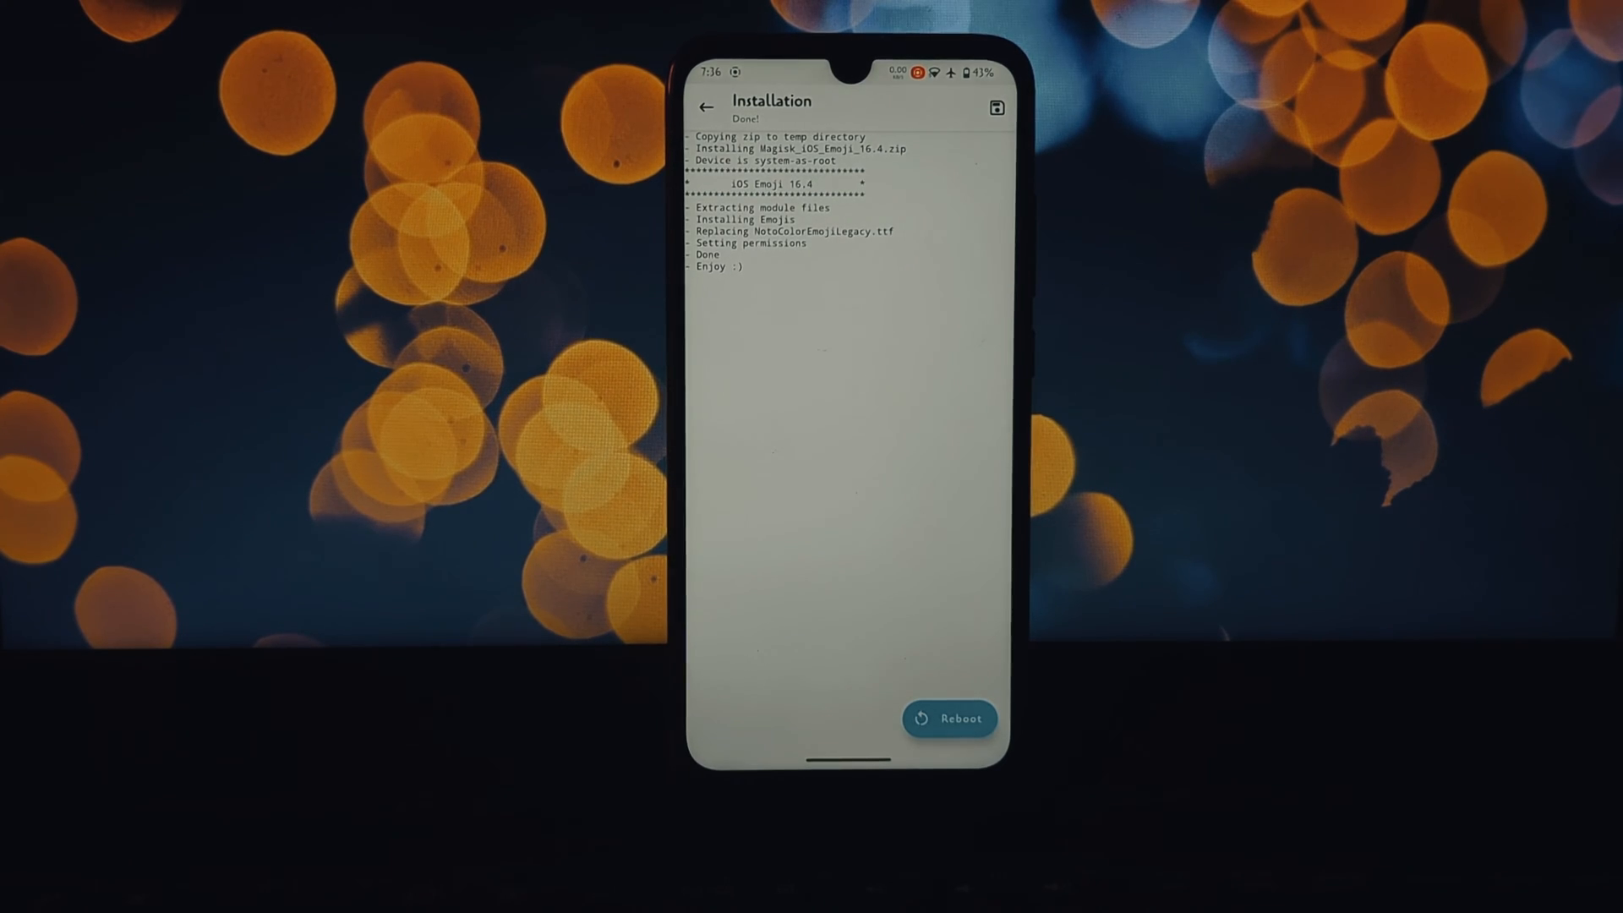
pyautogui.click(948, 718)
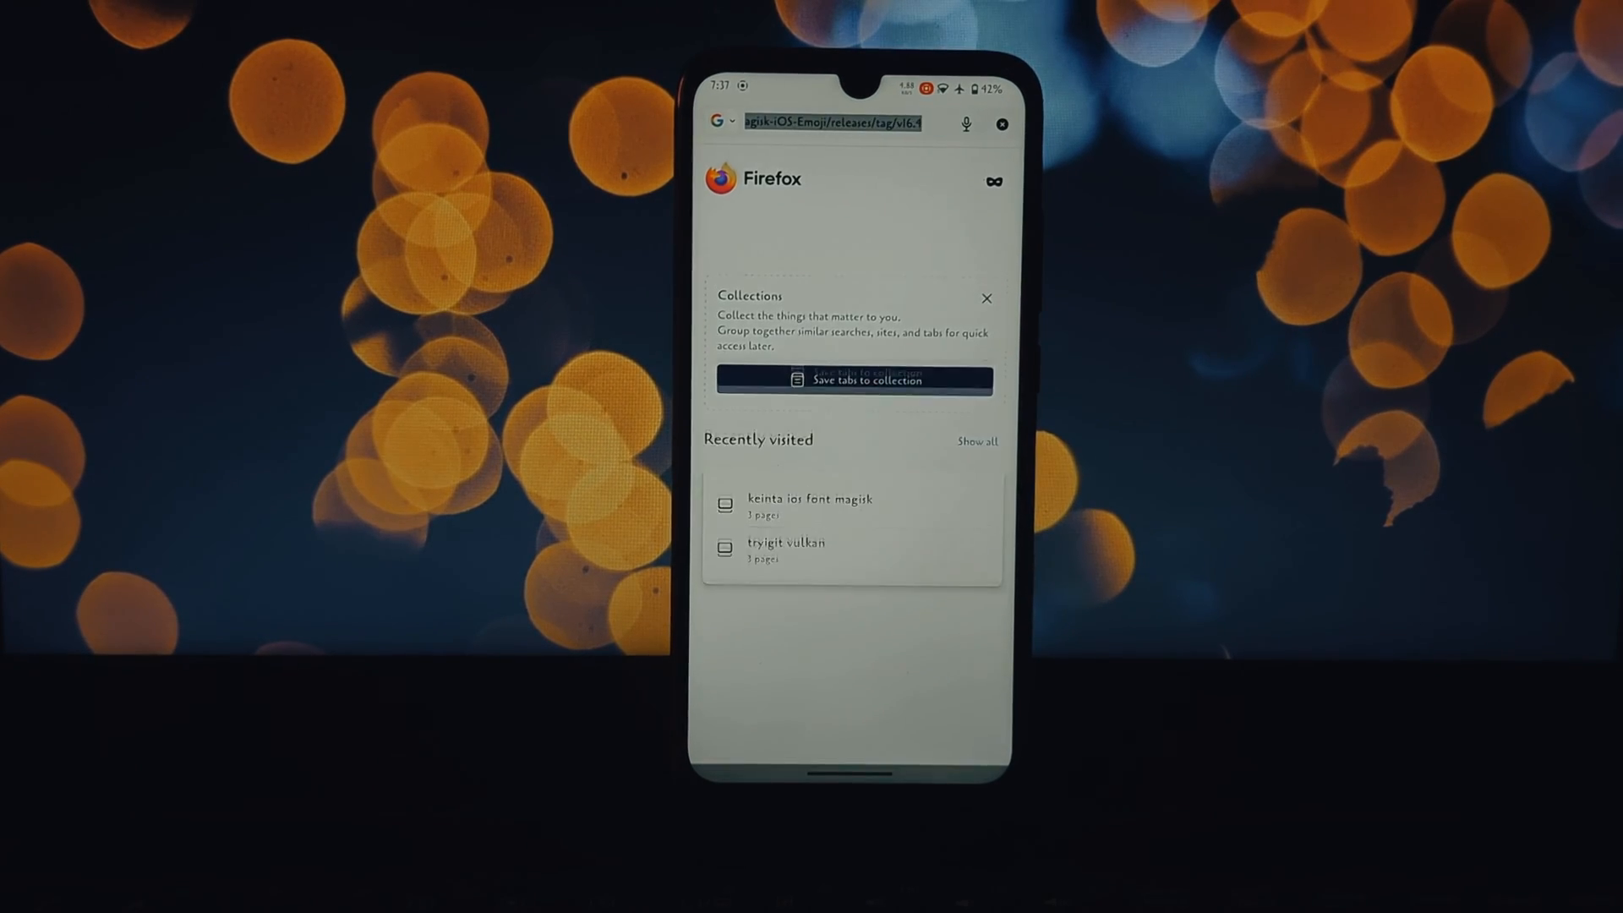
# - Enter several iOS-style face emojis from the keyboard's emoji panel into Firefox's search field
pyautogui.click(828, 124)
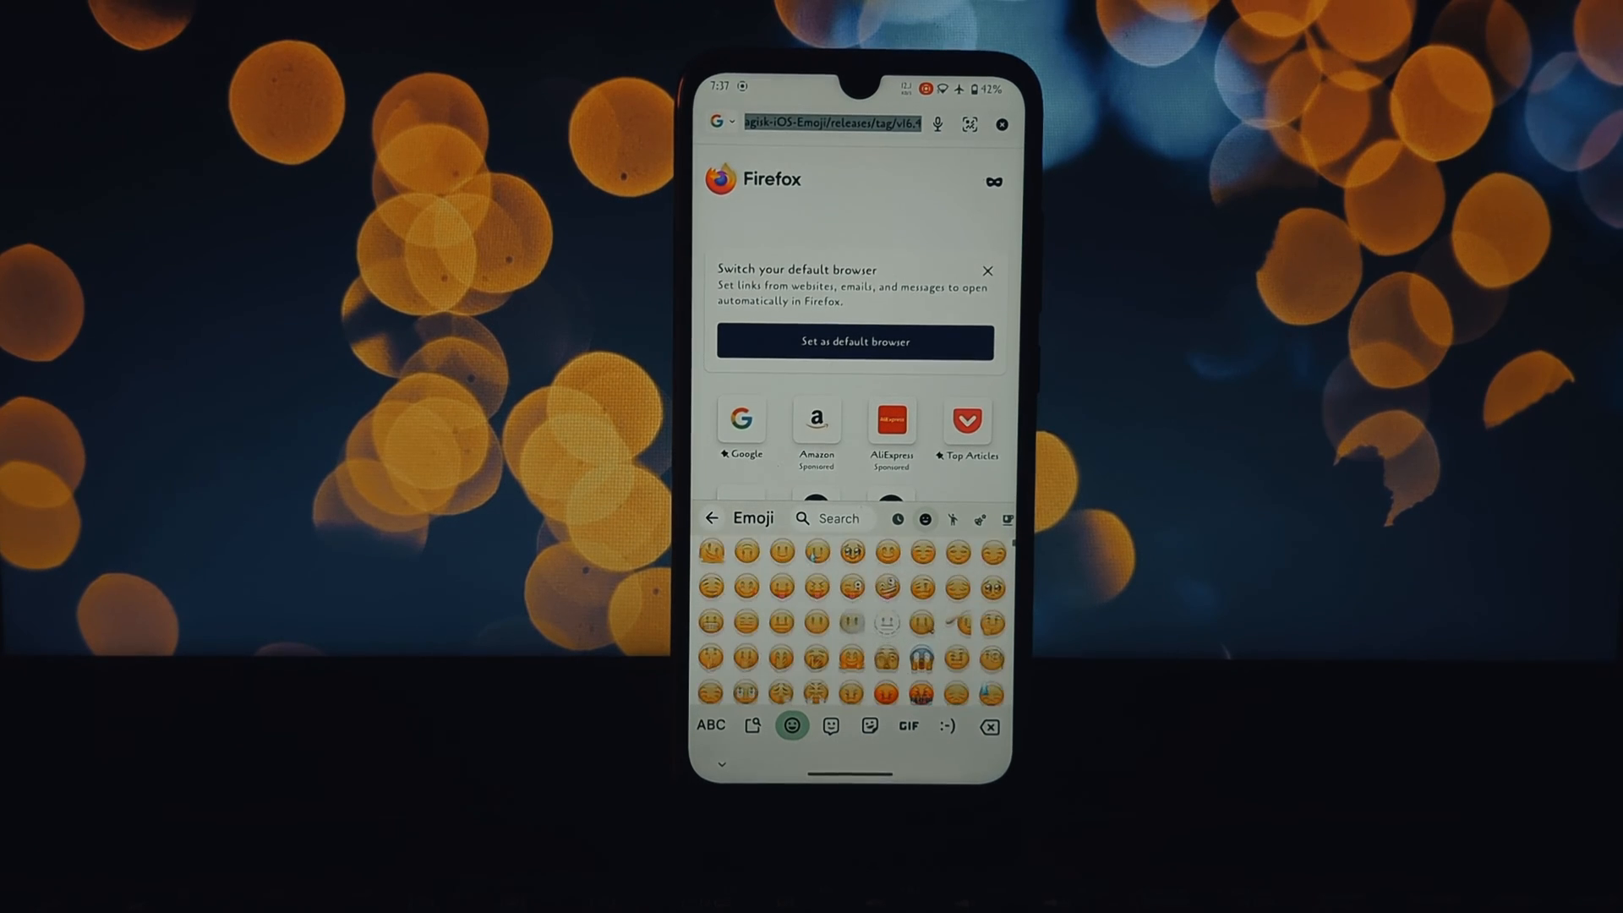
pyautogui.scroll(-3)
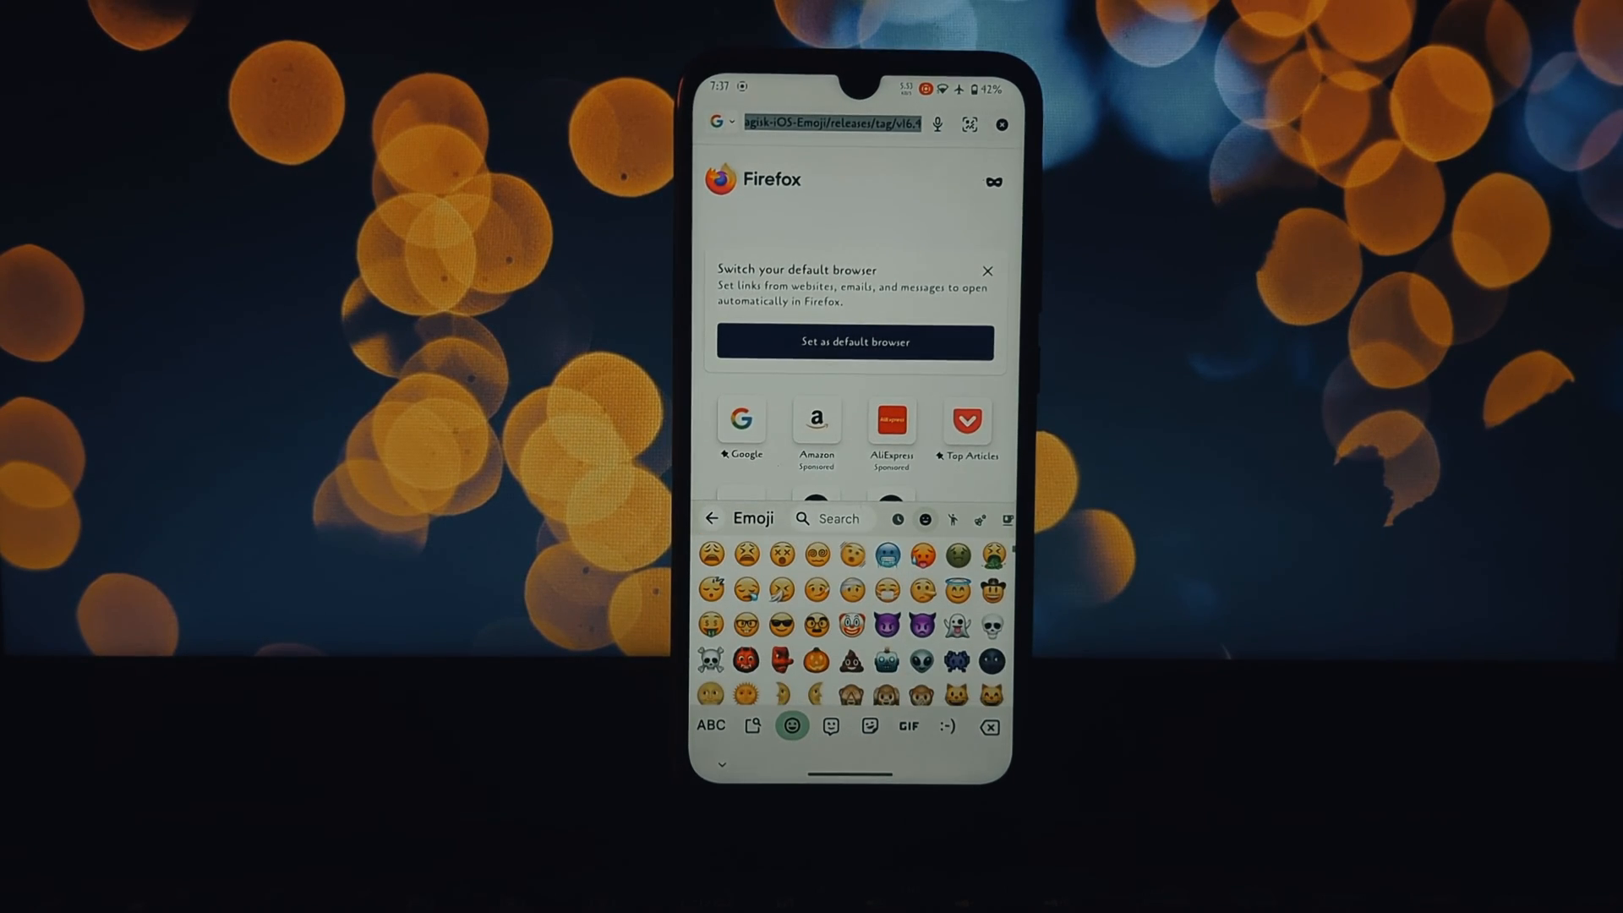
pyautogui.scroll(-3)
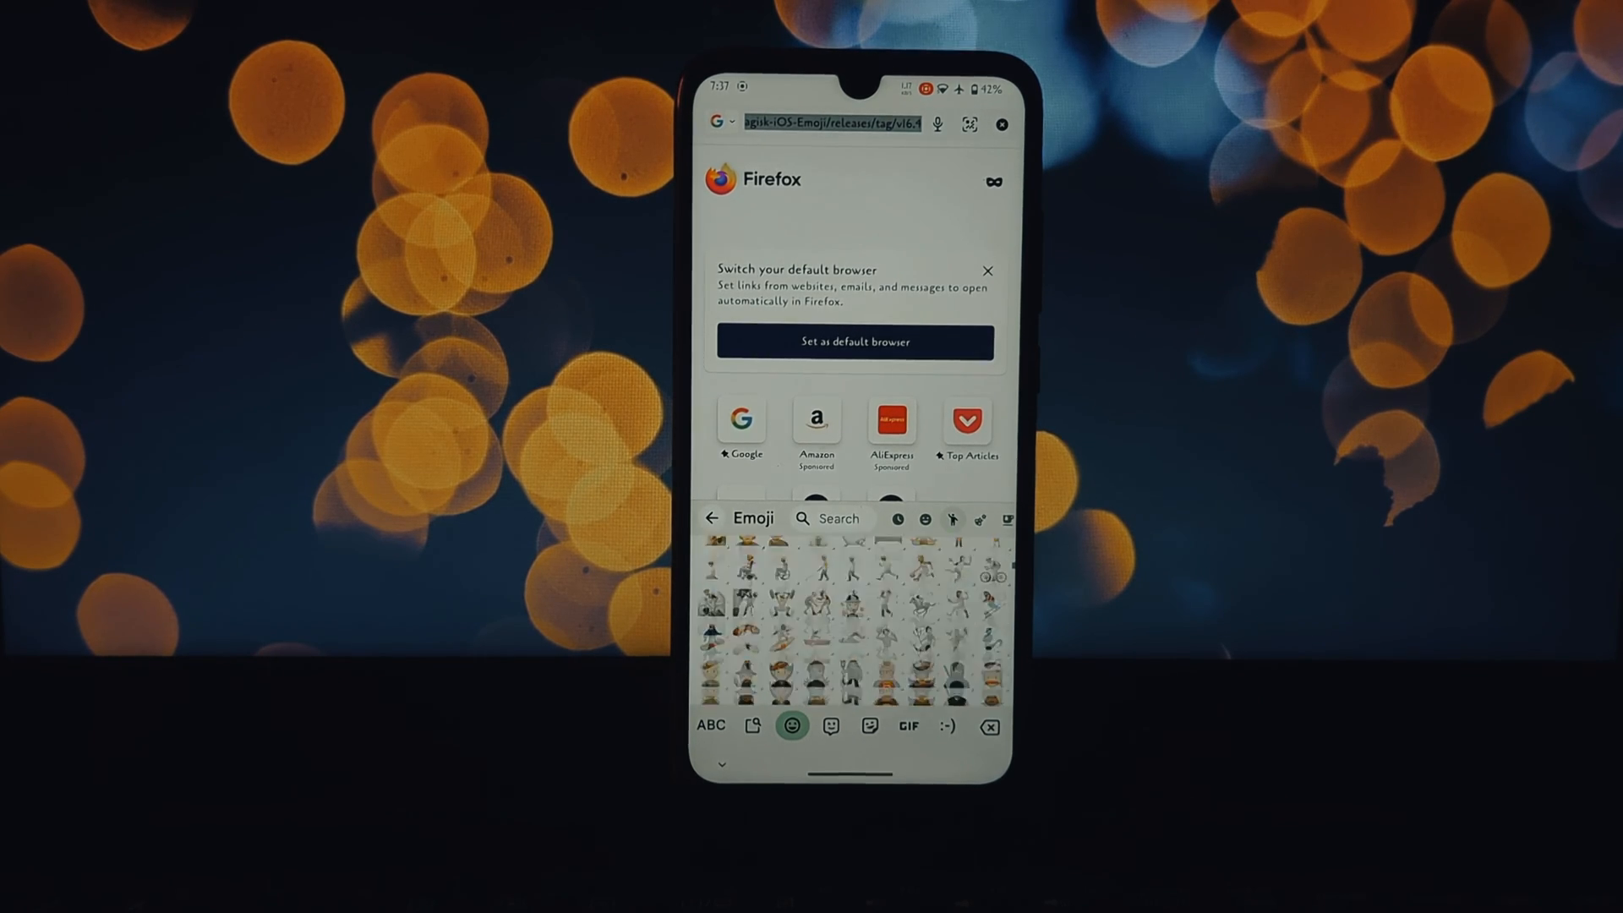
pyautogui.click(925, 519)
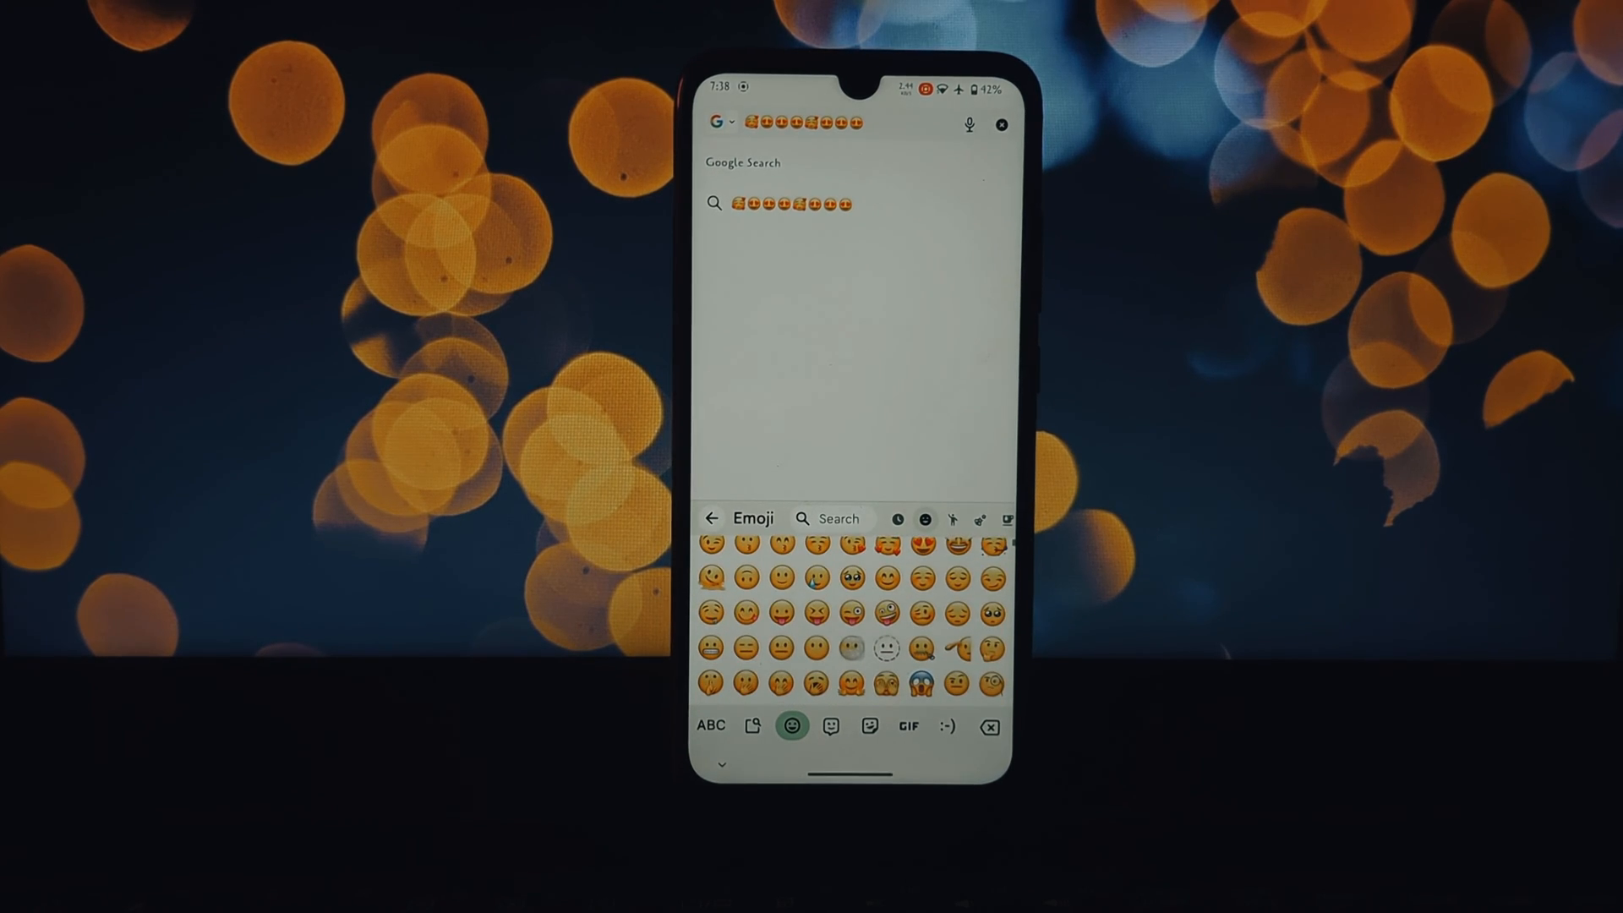
# - Leave Firefox for Magisk's Modules list showing the iOS 16.4 Emoji font module enabled
pyautogui.click(776, 644)
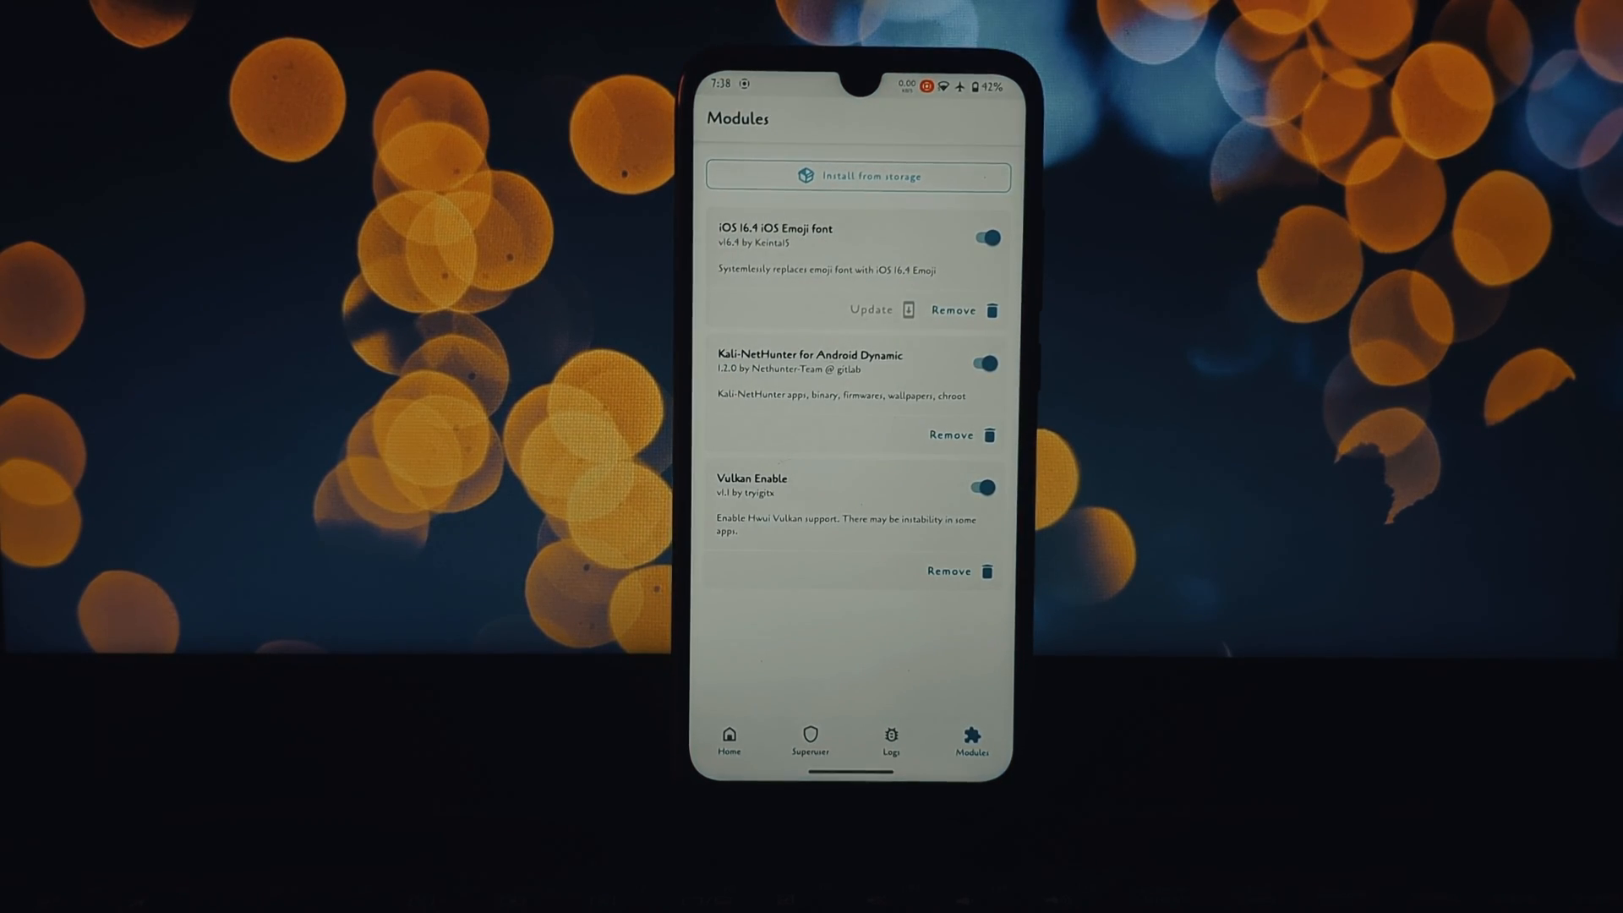
pyautogui.click(981, 239)
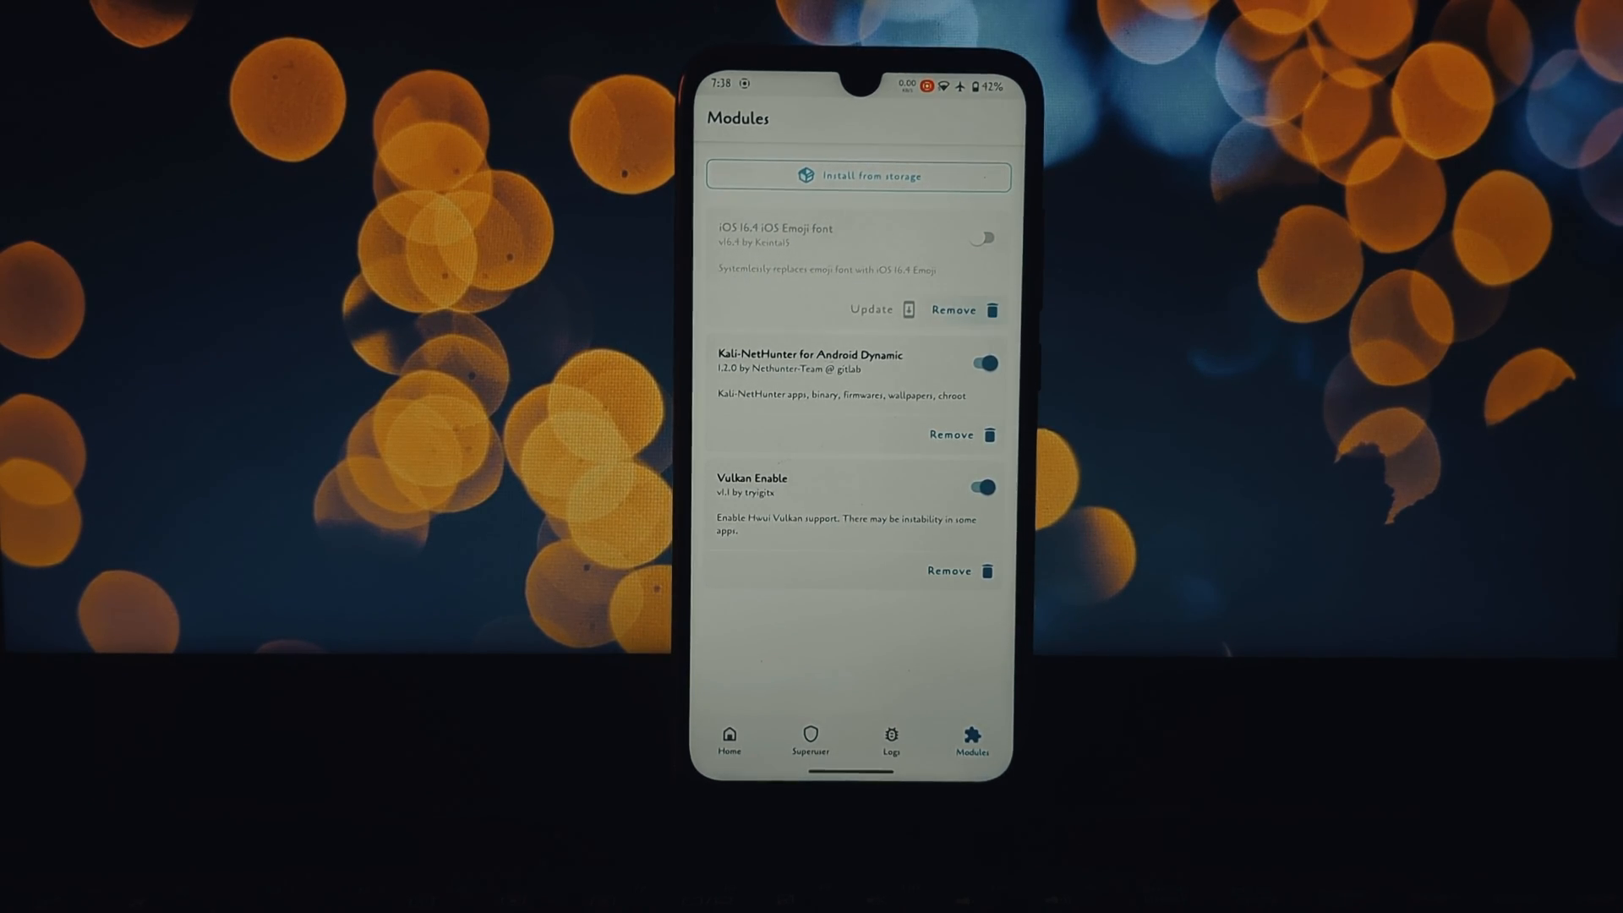
pyautogui.click(980, 238)
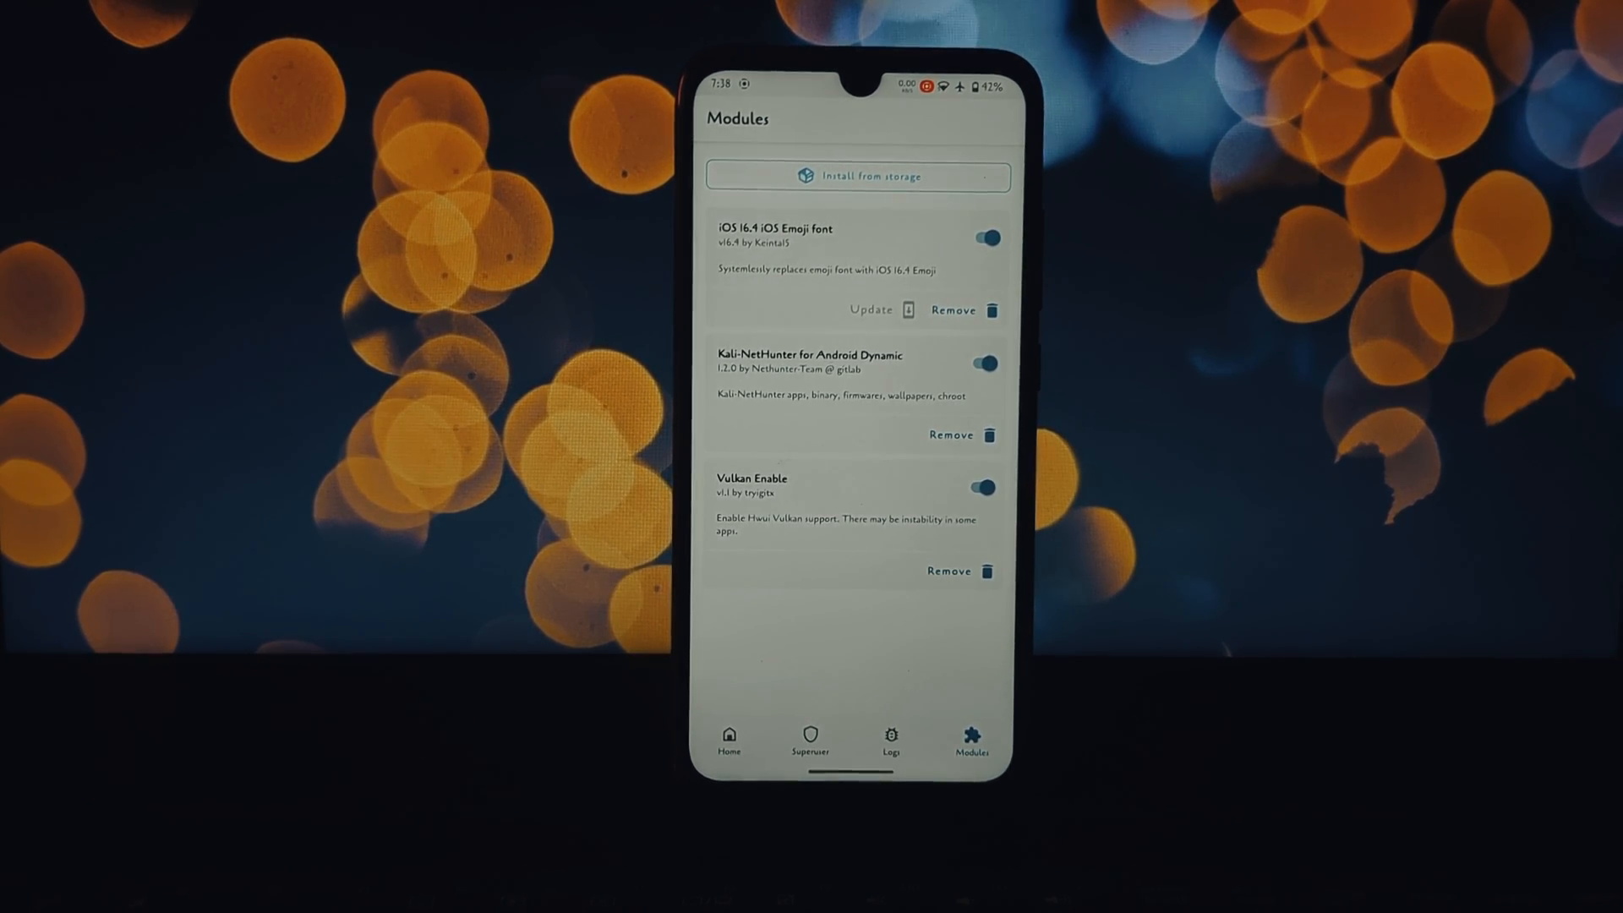